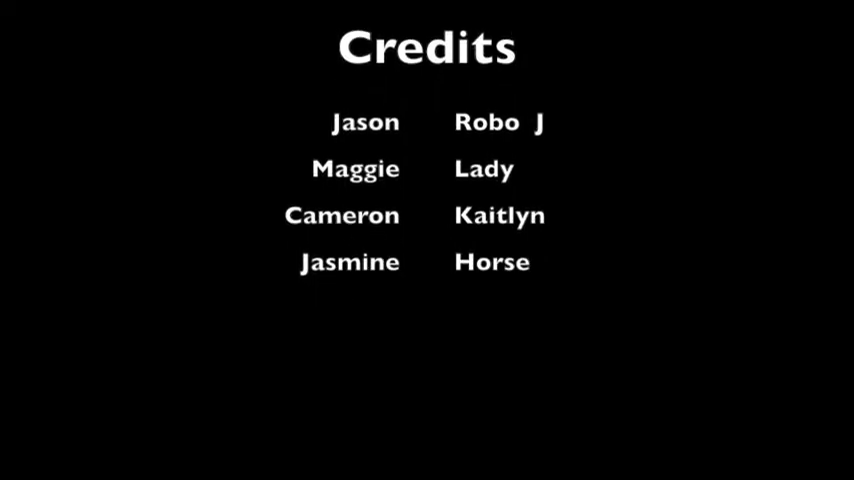
scroll("up", 3)
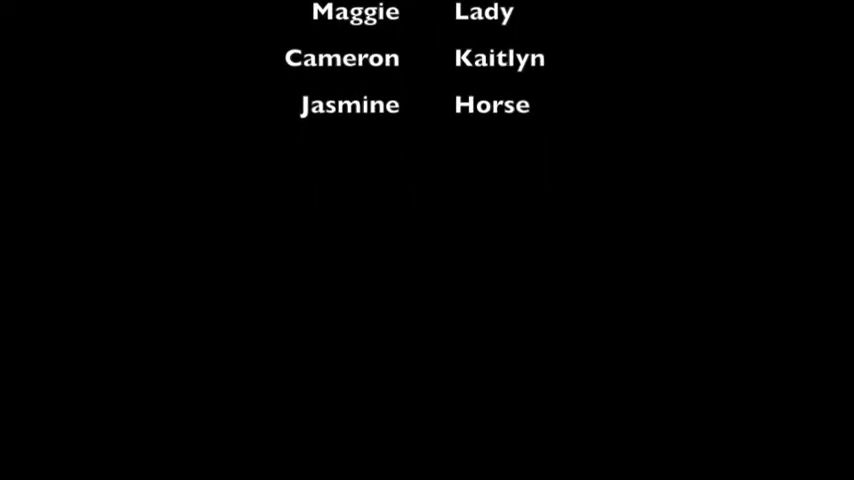